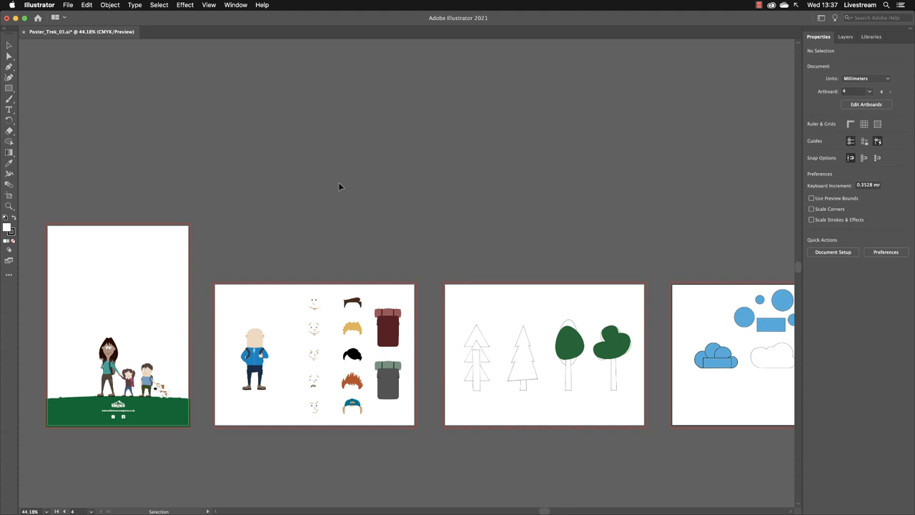
Use View > Fit All in Window to show all four Poster_Trek artboards
left_click(209, 5)
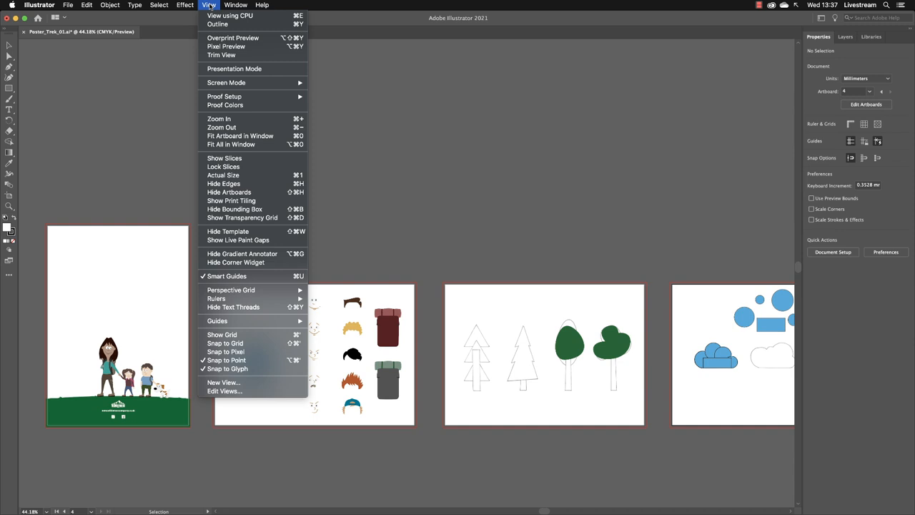
mouse_move(240, 136)
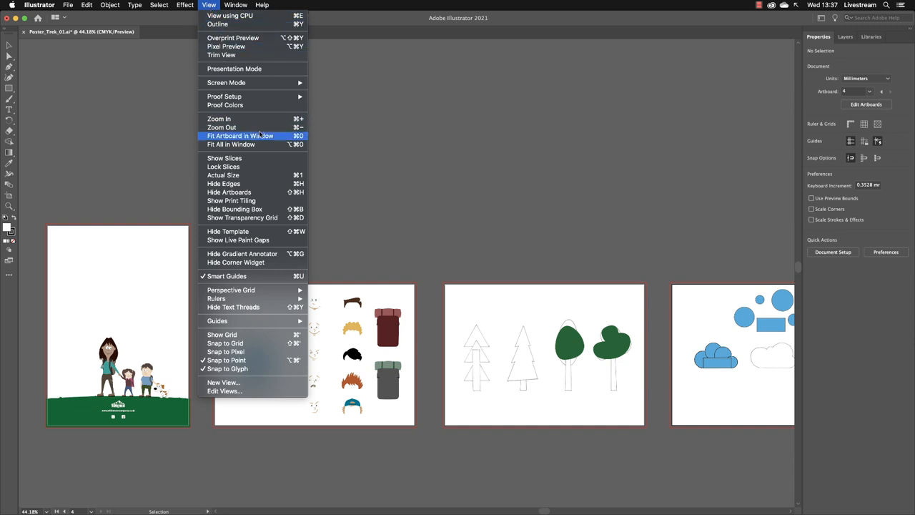
mouse_move(231, 144)
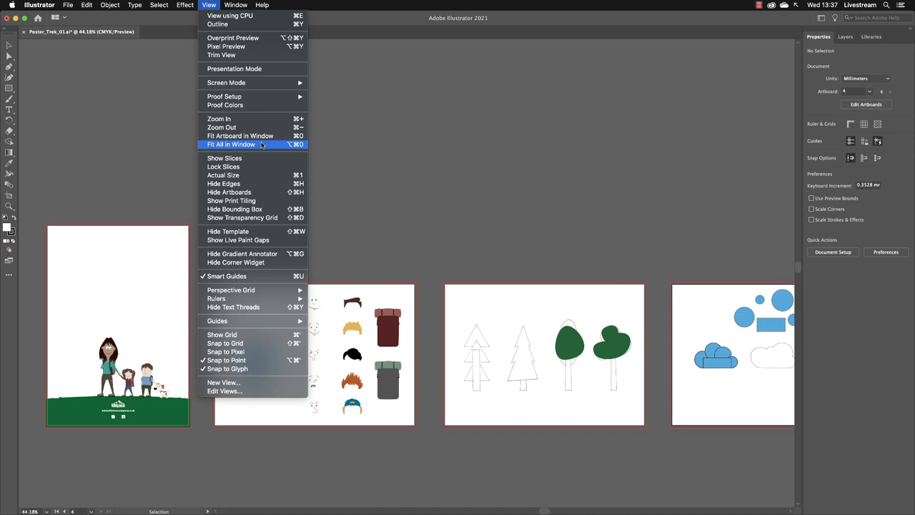
left_click(231, 144)
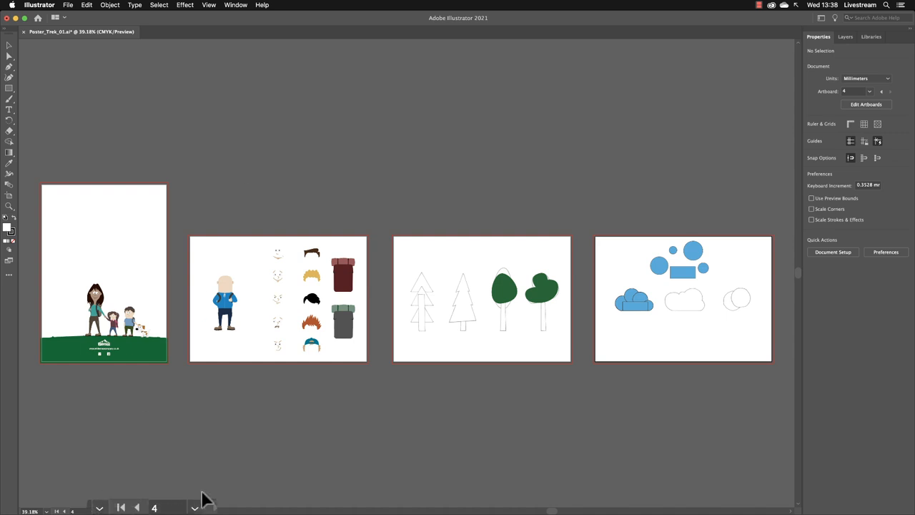
mouse_move(197, 508)
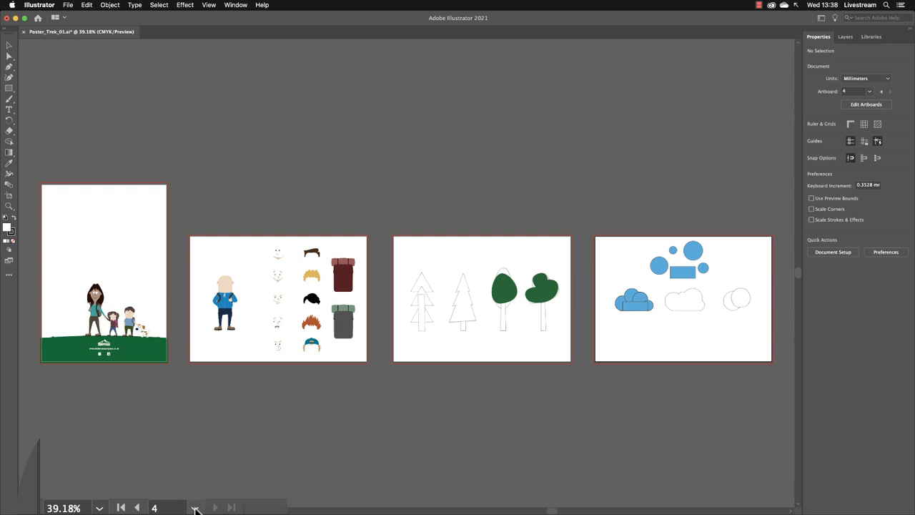
mouse_move(197, 508)
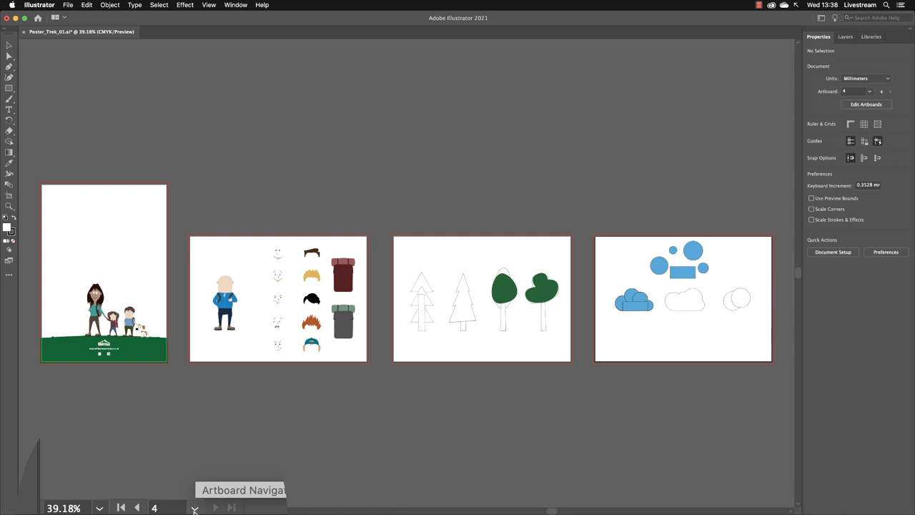
mouse_move(121, 508)
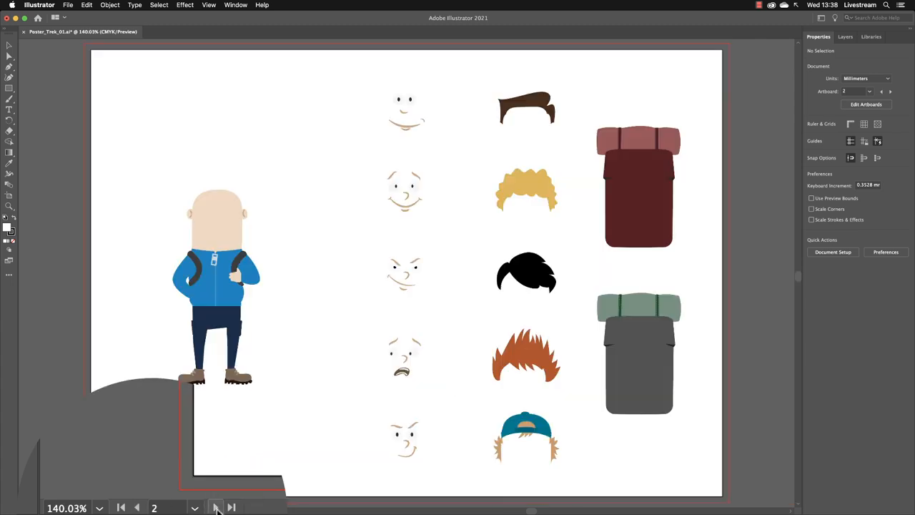
Advance to the next artboard, jump to the last (Clouds), and show the artboard name list
left_click(216, 508)
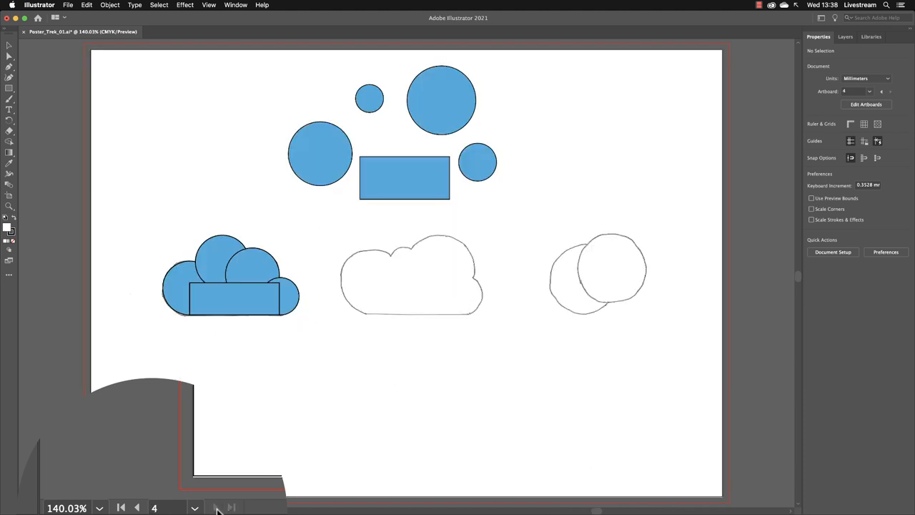
mouse_move(170, 500)
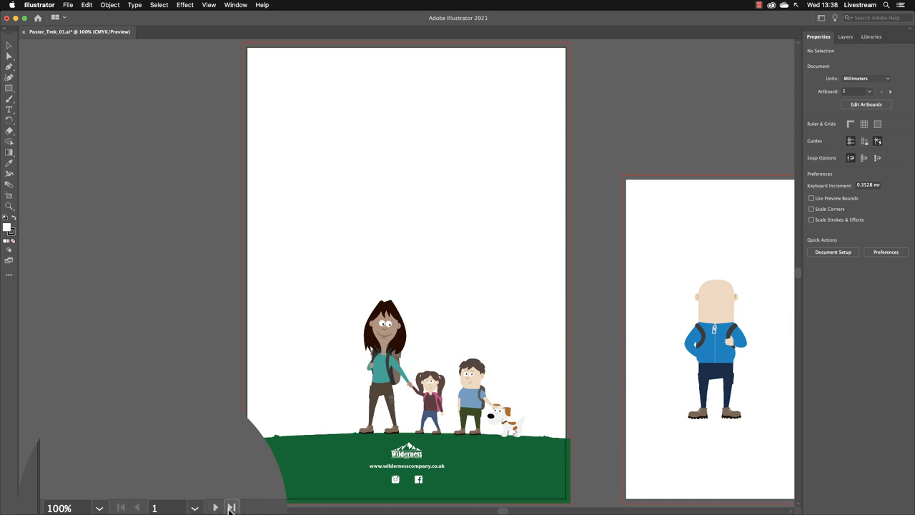
left_click(232, 508)
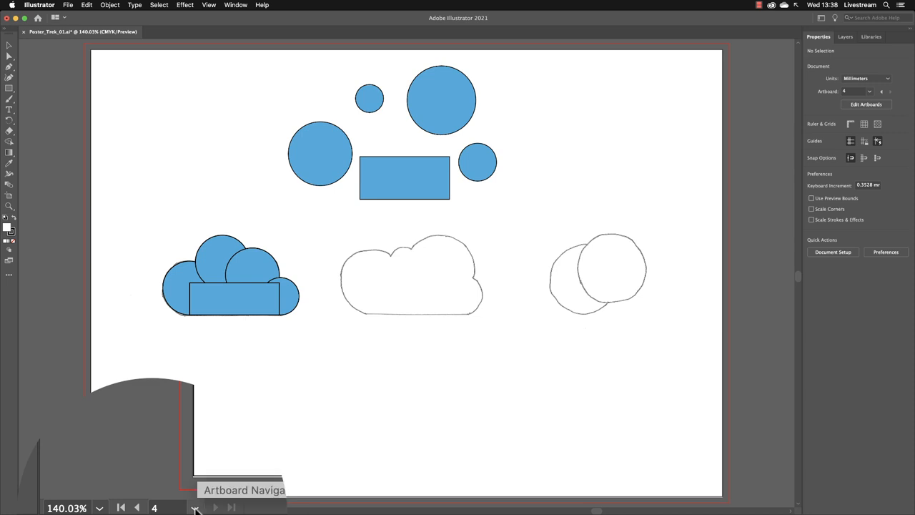
left_click(100, 508)
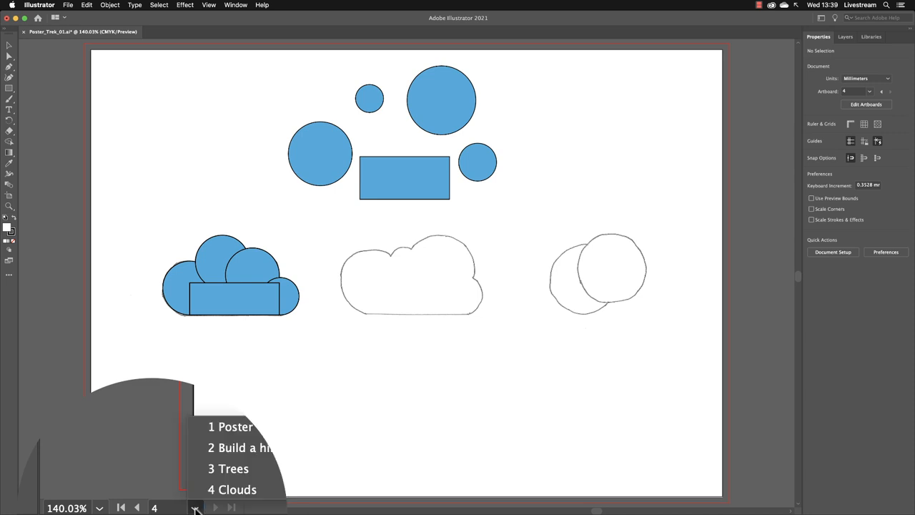